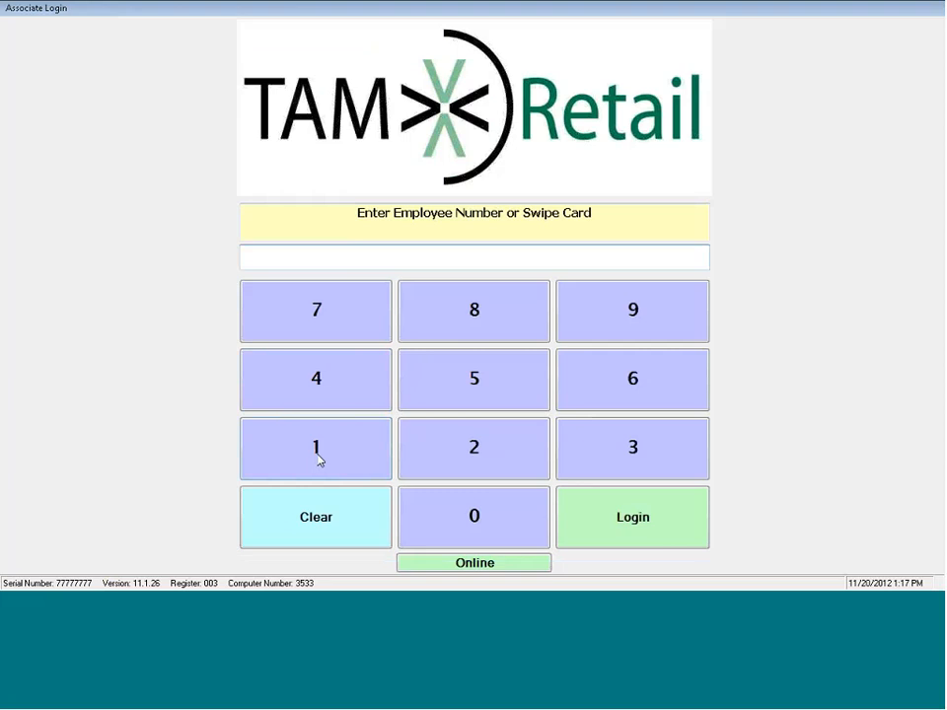
- Log in with the employee number to reach the open tabs list
left_click(474, 258)
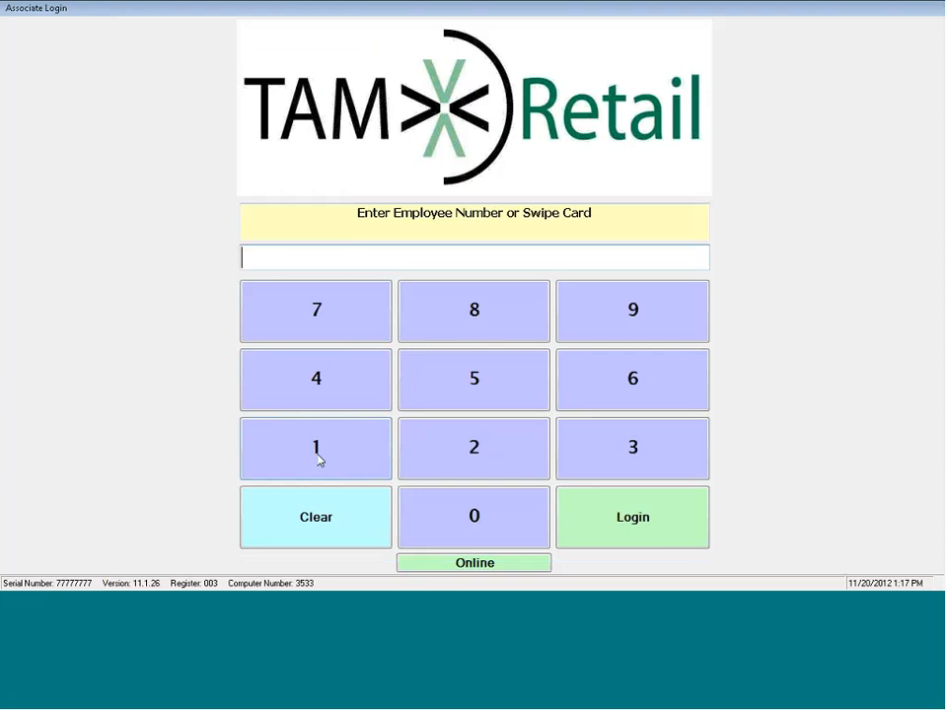
mouse_move(308, 447)
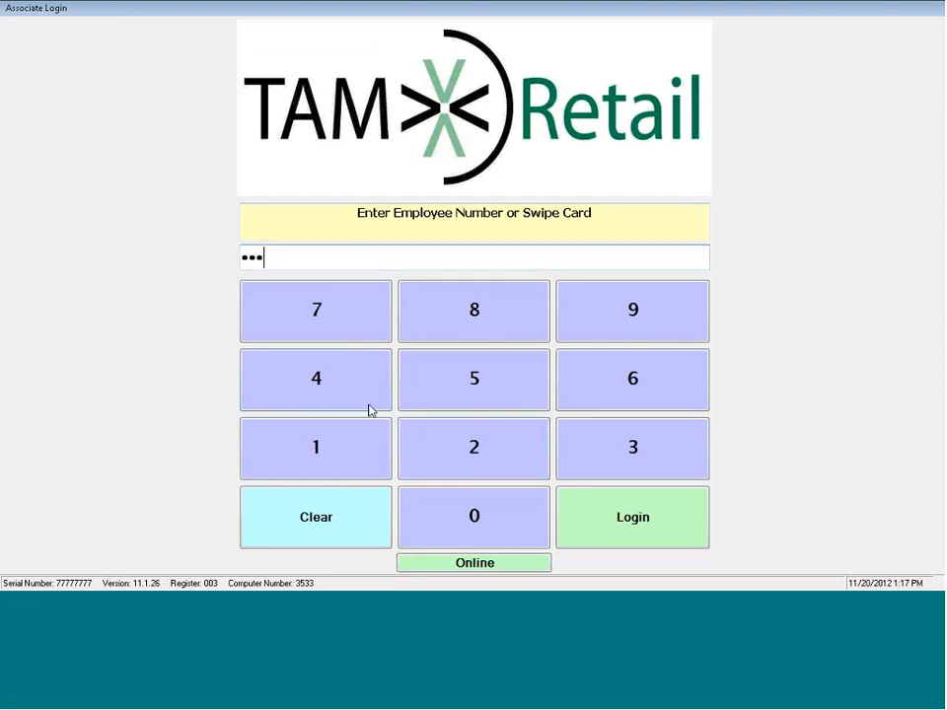
left_click(632, 517)
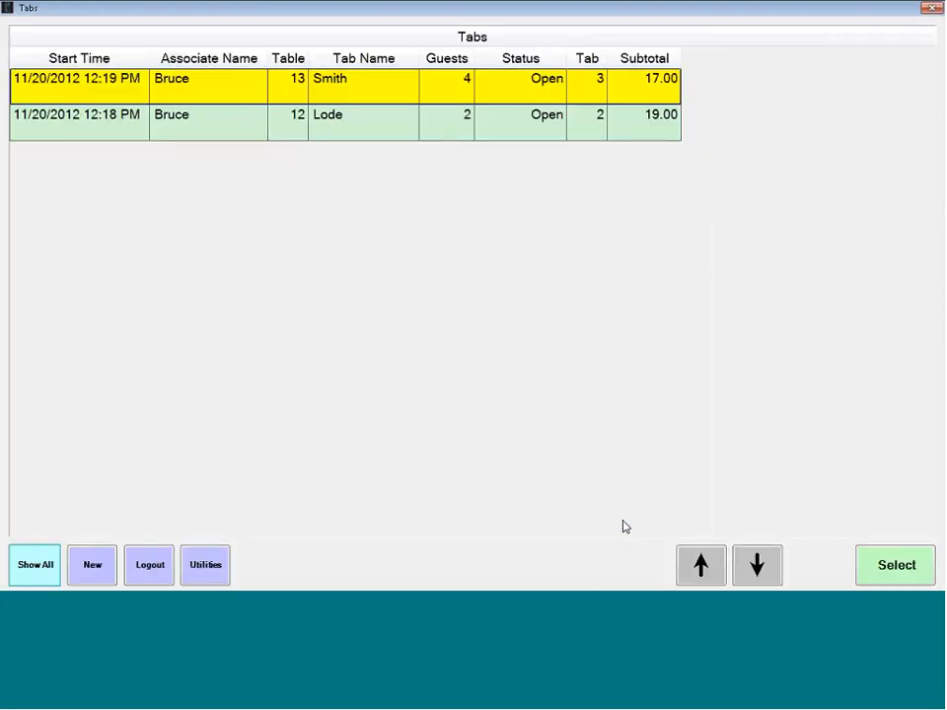
mouse_move(616, 498)
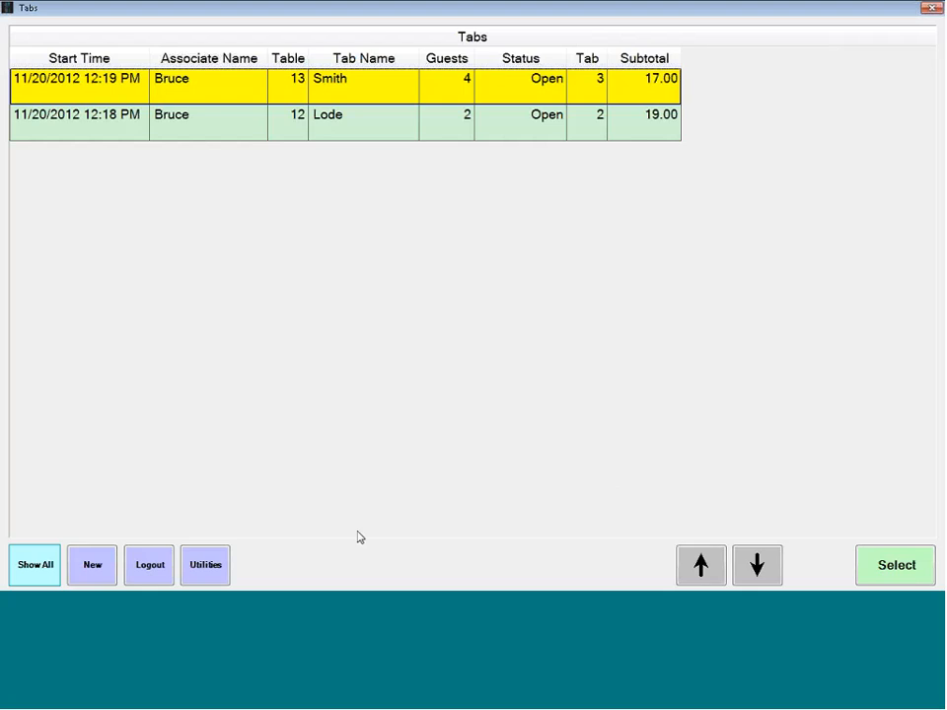
left_click(34, 565)
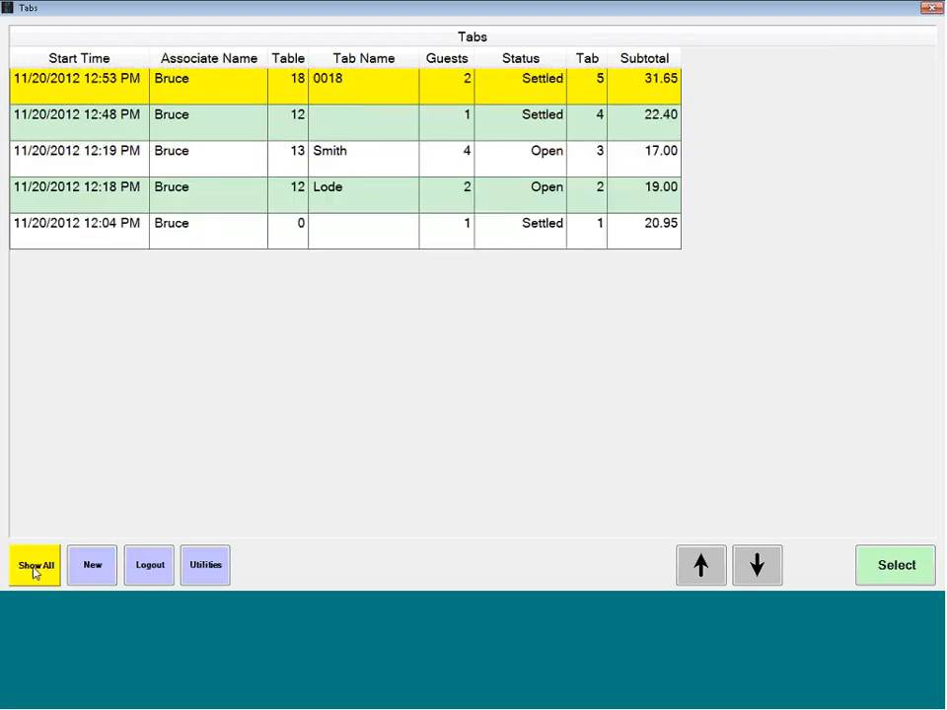
left_click(35, 565)
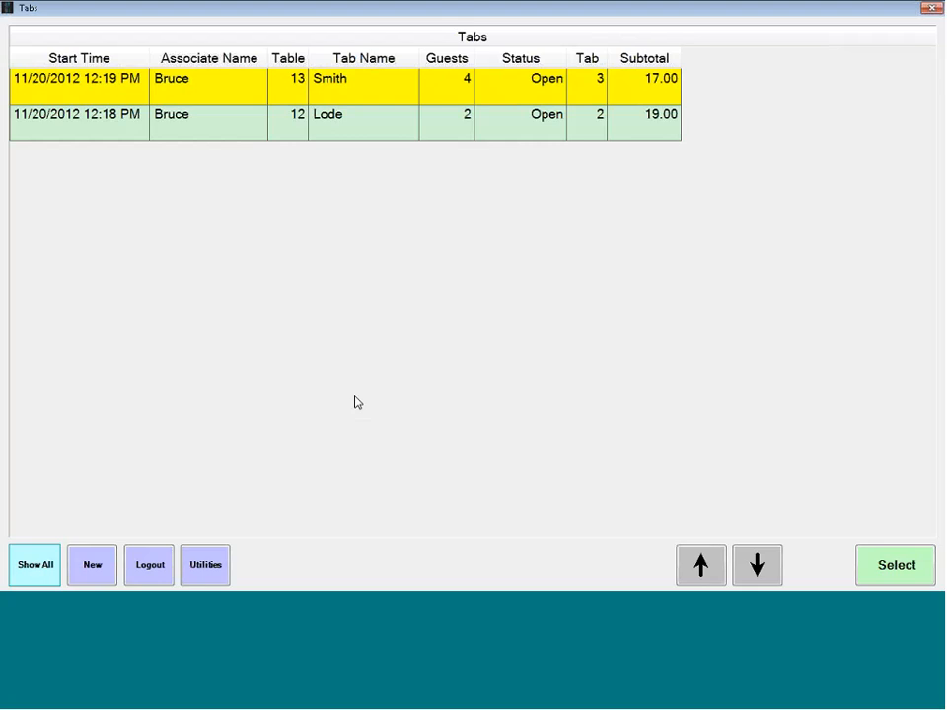
mouse_move(208, 280)
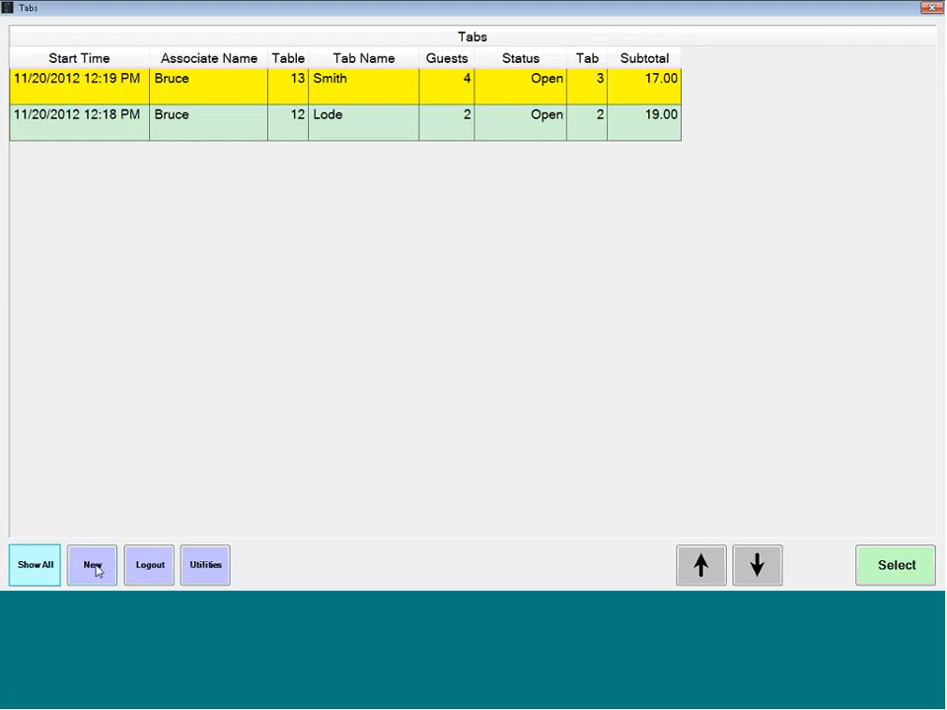
- Create a tab for table 14 named 'Bob' with 2 guests
left_click(92, 564)
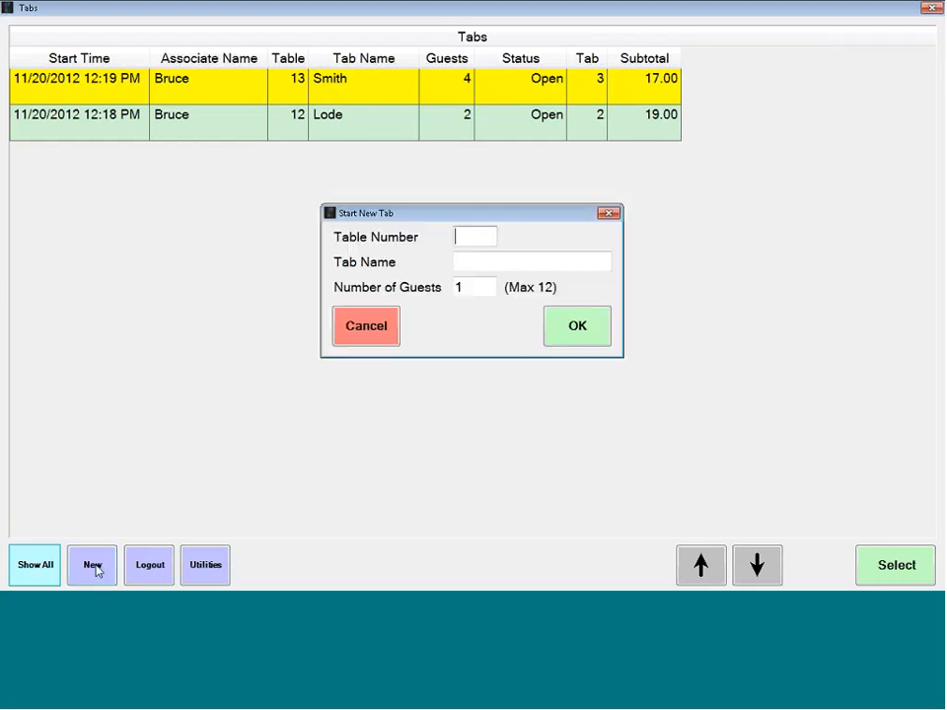
mouse_move(663, 452)
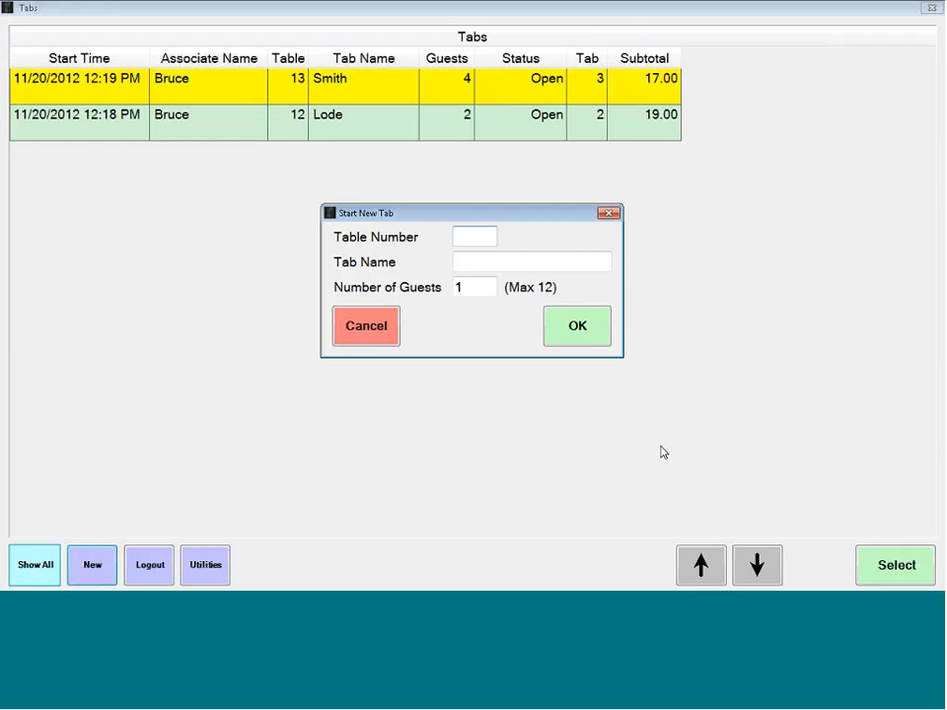
type("14")
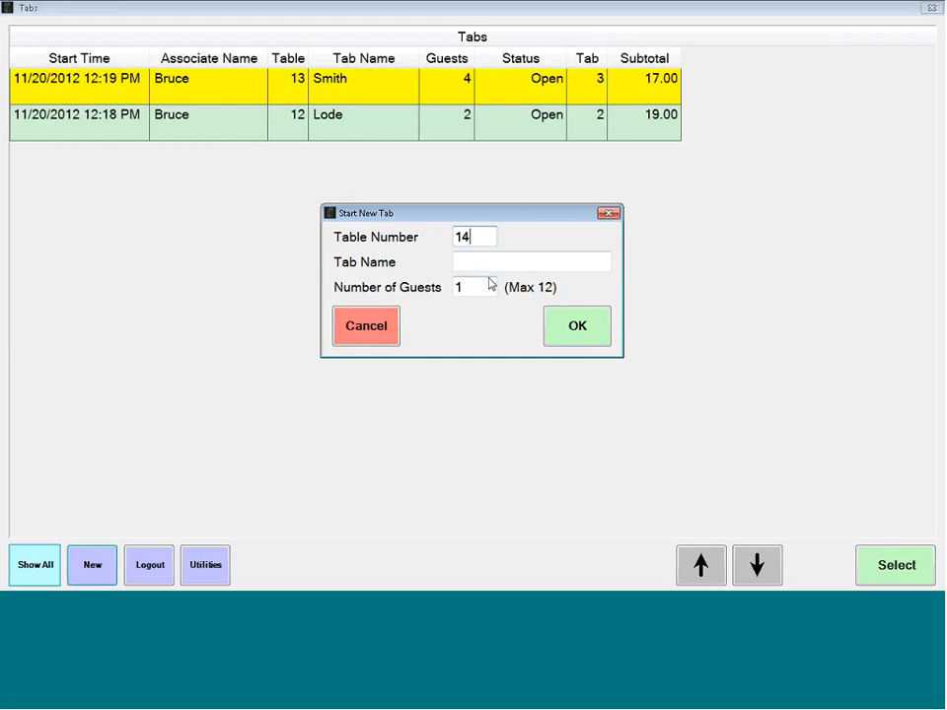
left_click(530, 261)
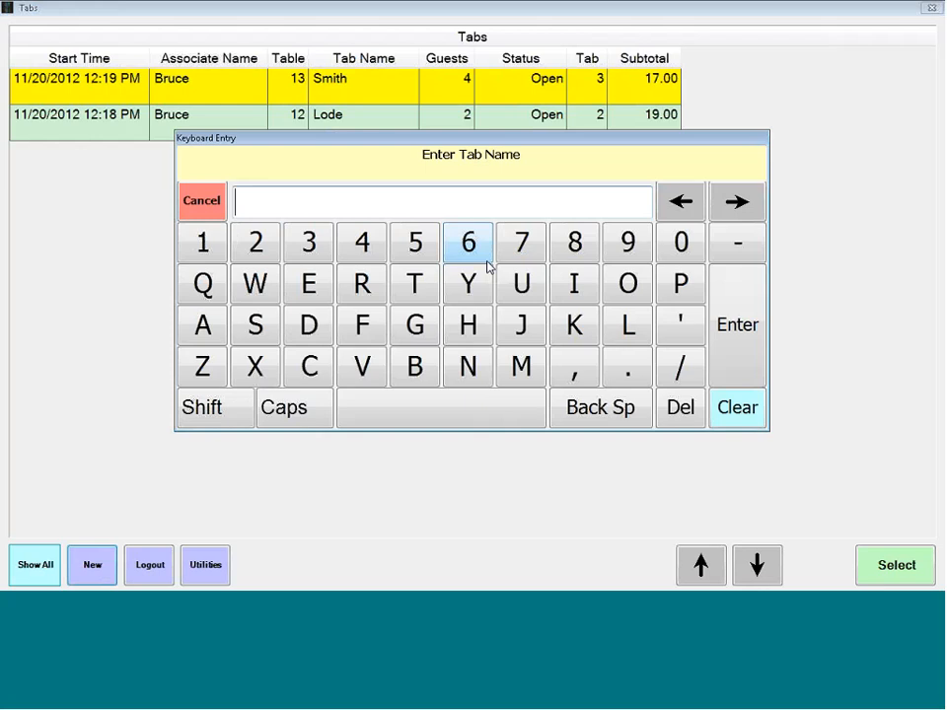
type("Bob")
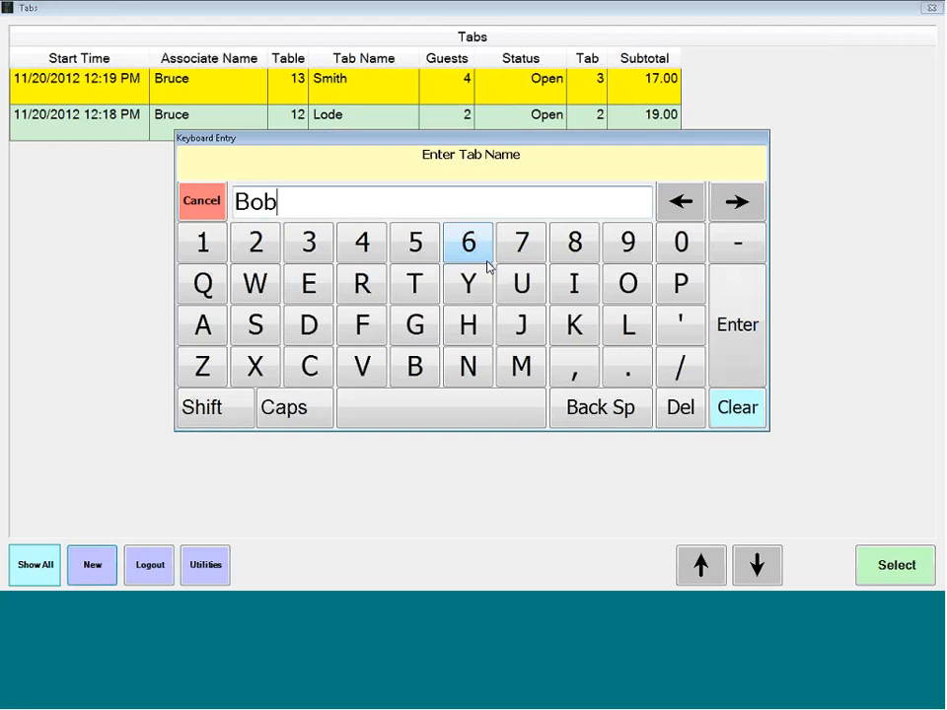
left_click(737, 325)
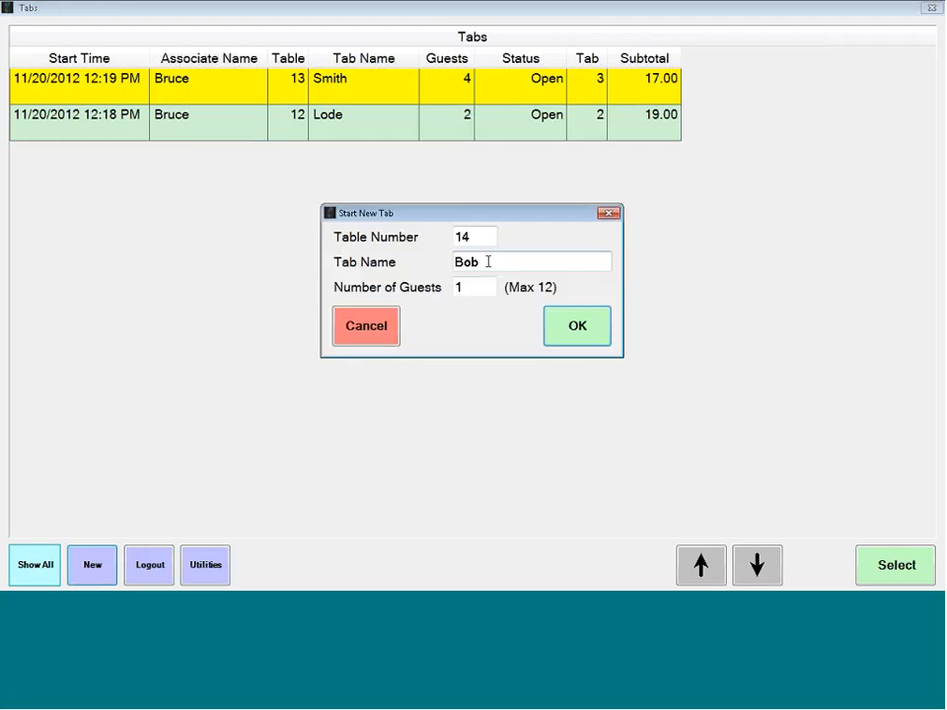
left_click(475, 287)
type("2")
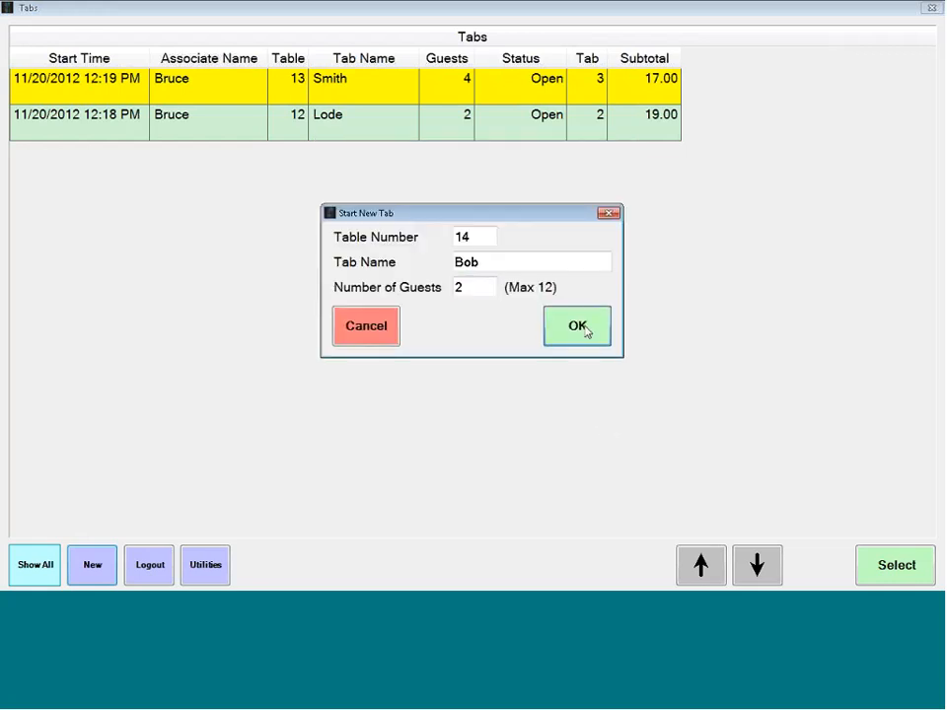
left_click(577, 325)
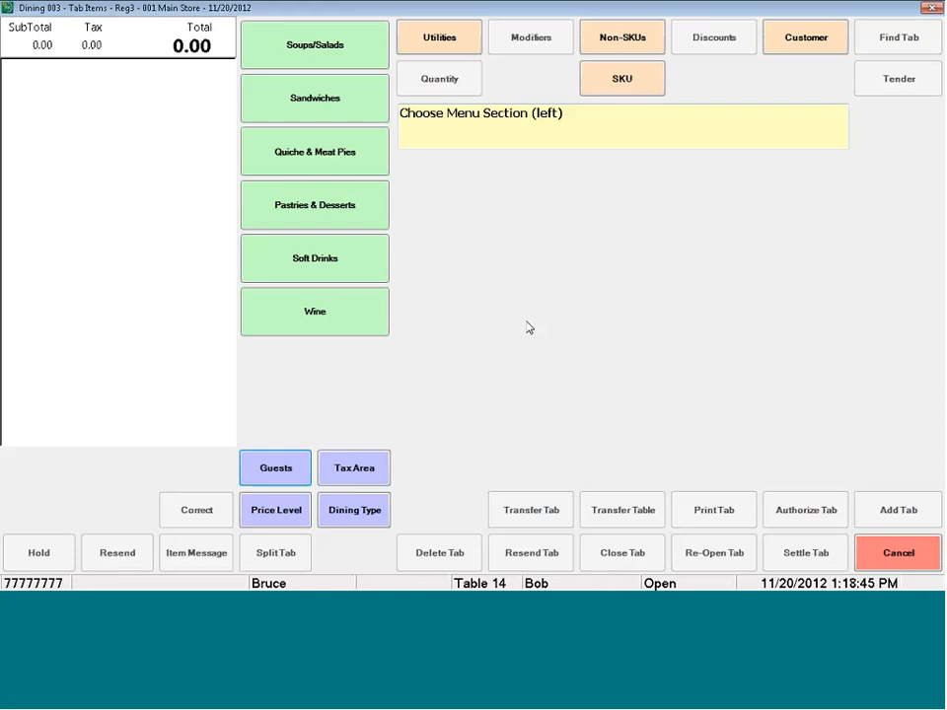
mouse_move(542, 291)
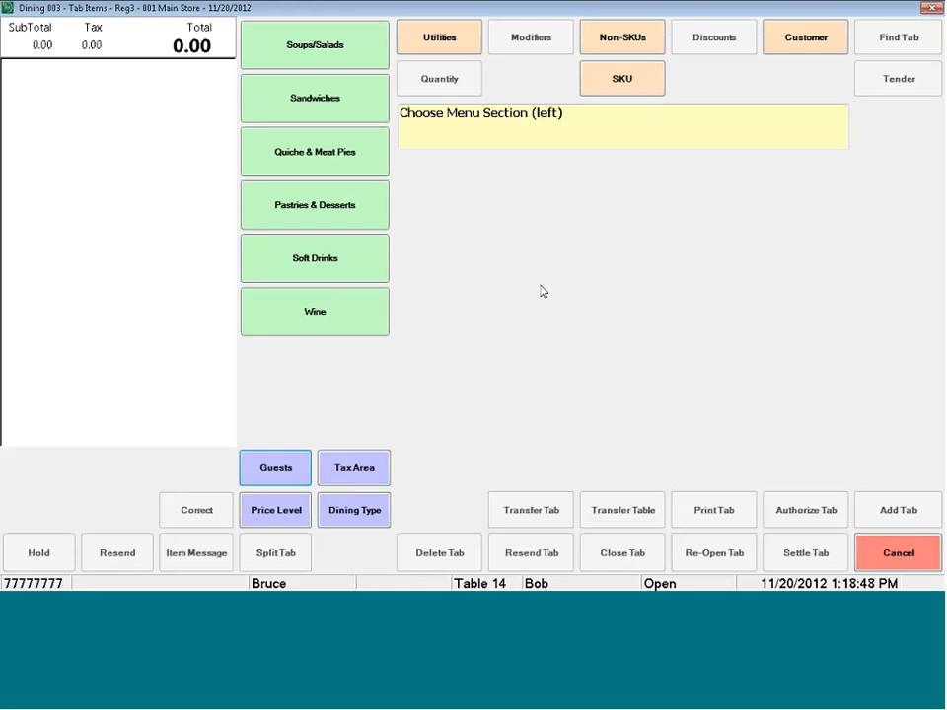
- Add a glass of Presenti red and a glass of Chardonnay from By The Glass
left_click(314, 310)
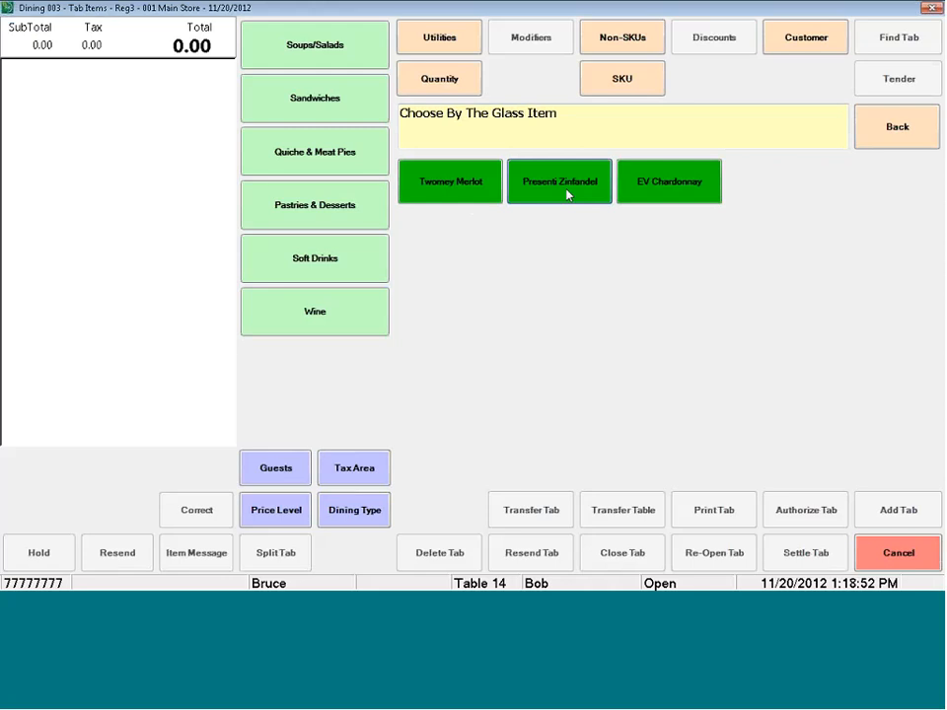
left_click(559, 182)
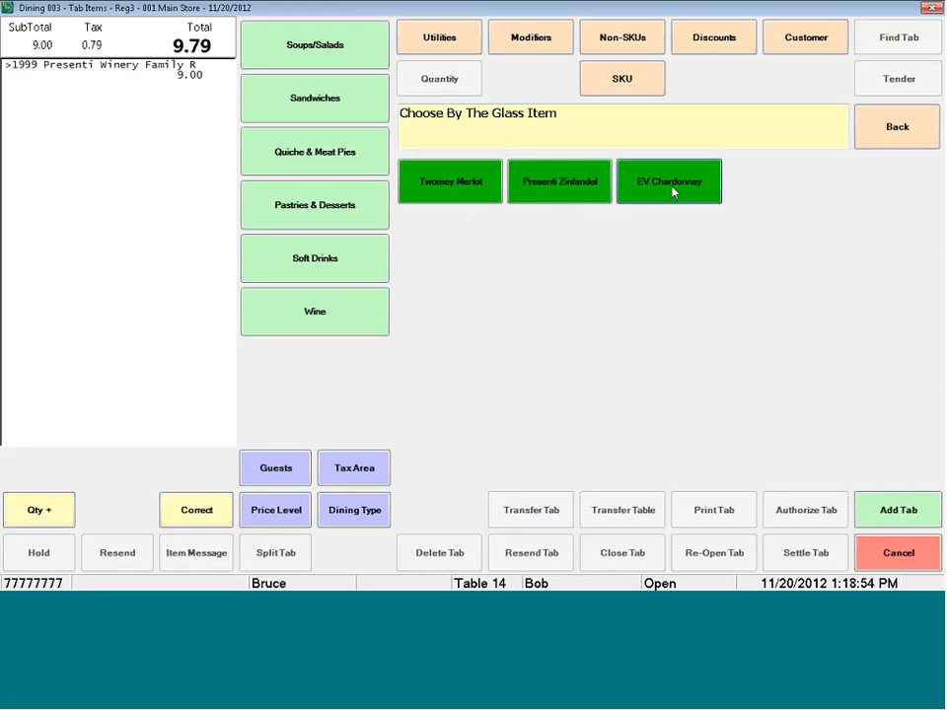
left_click(669, 182)
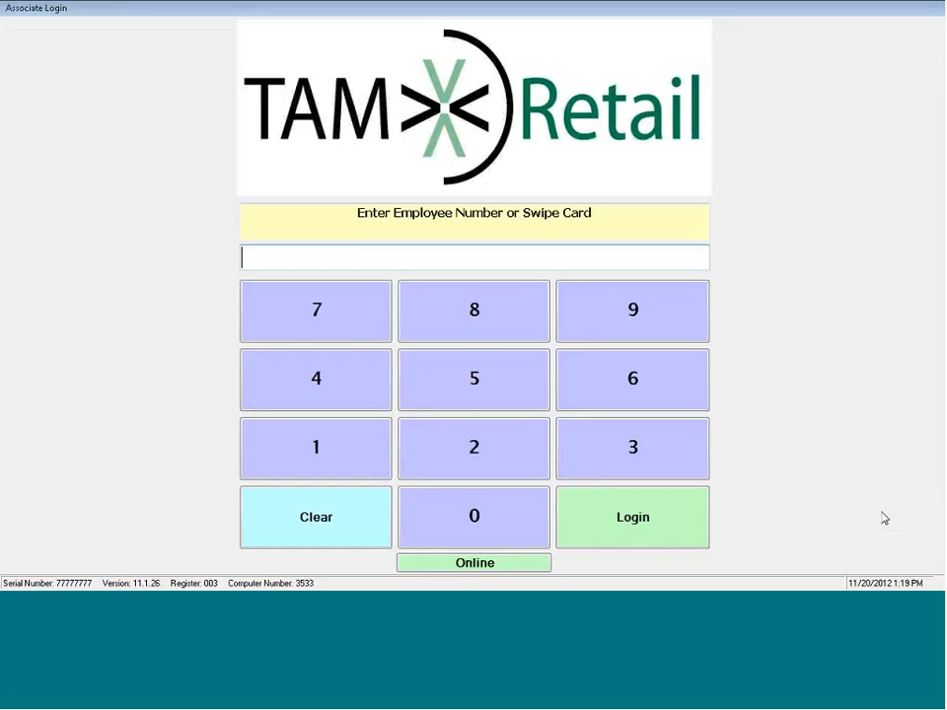
- Sign back in and open Wine > By The Glass on Bob's tab
left_click(474, 447)
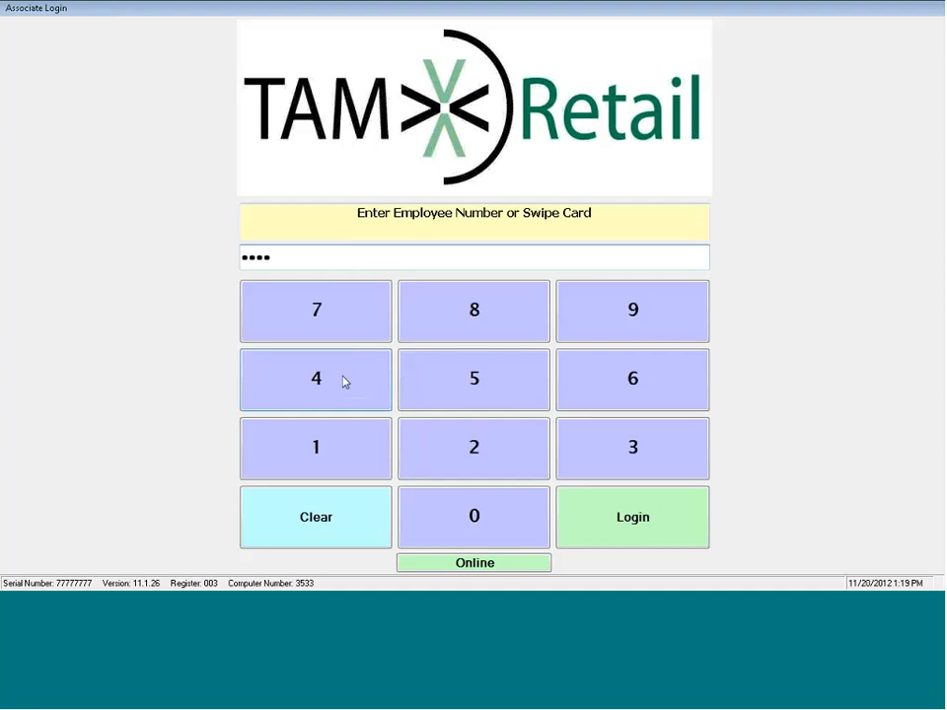
left_click(632, 517)
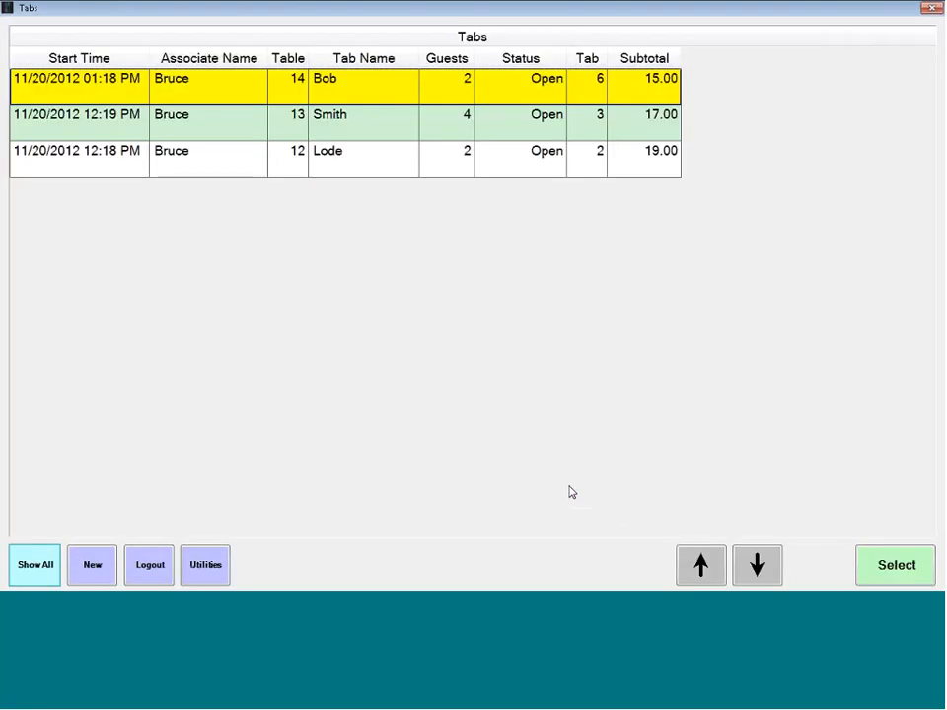
mouse_move(355, 159)
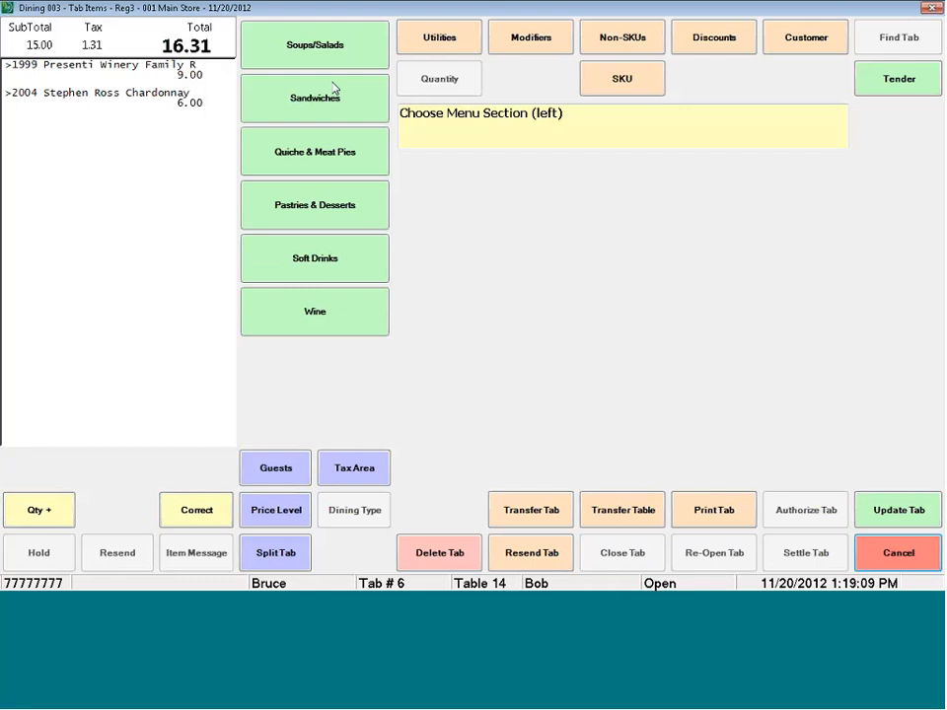
left_click(313, 310)
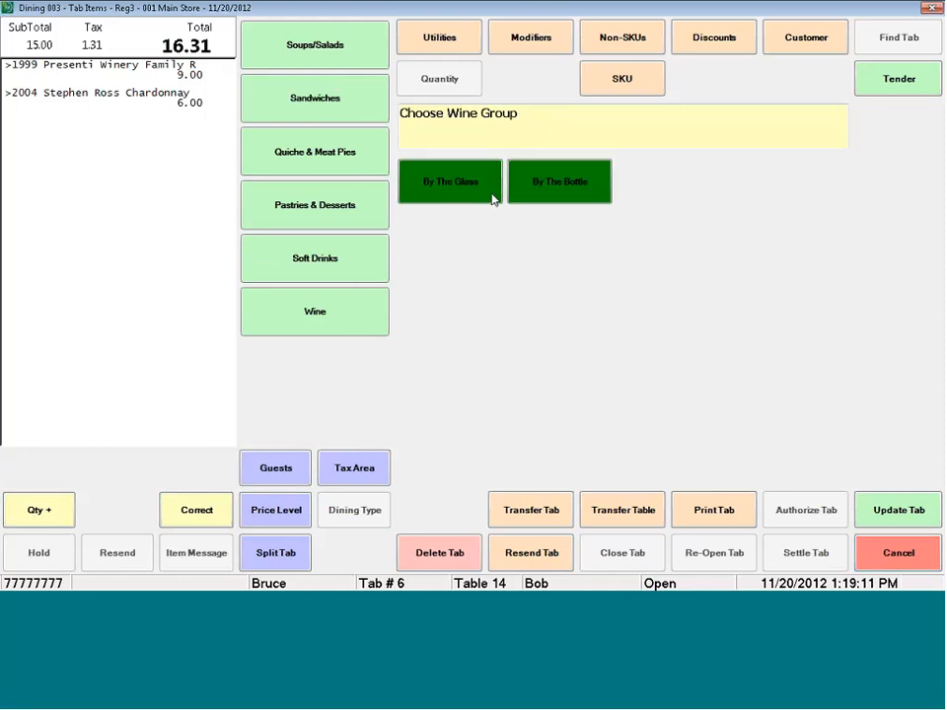
left_click(450, 181)
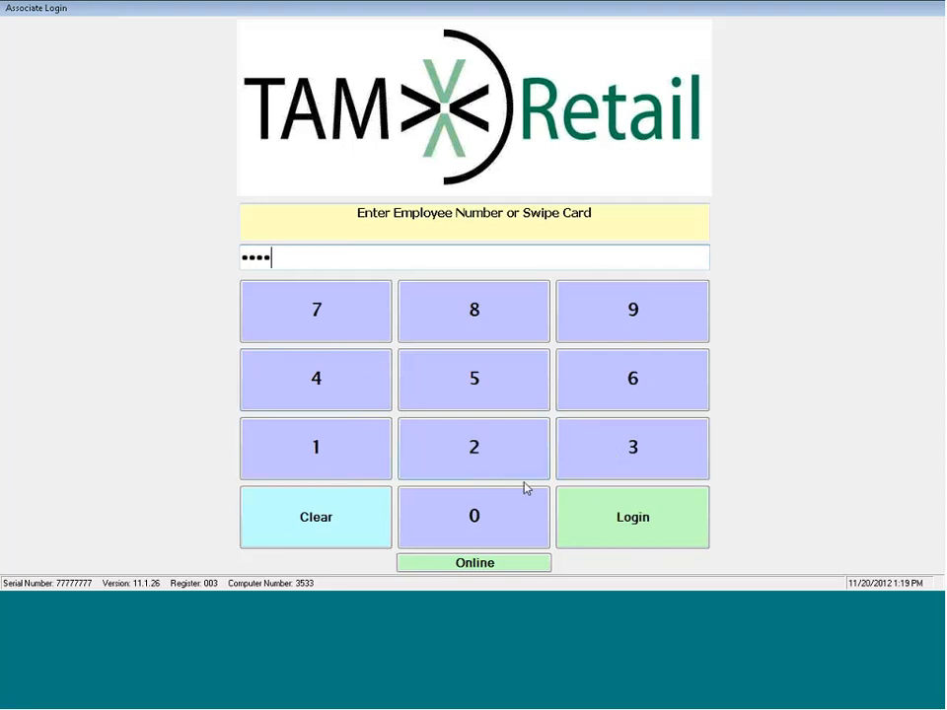
- Log in and select Bob's table 14 tab, totalling 32.63
left_click(633, 517)
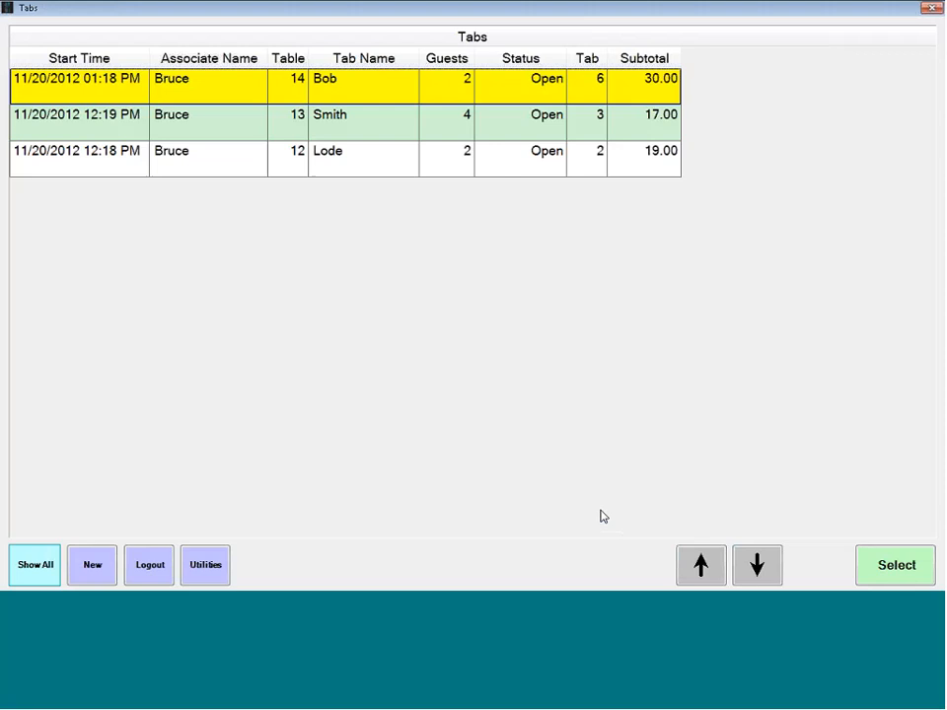
mouse_move(190, 92)
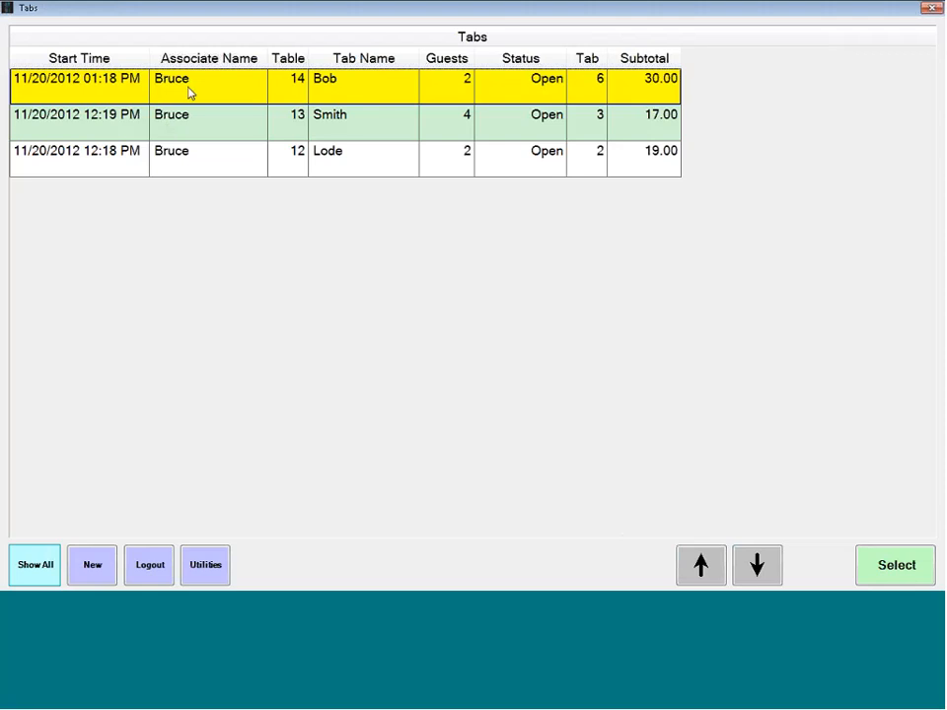
left_click(893, 566)
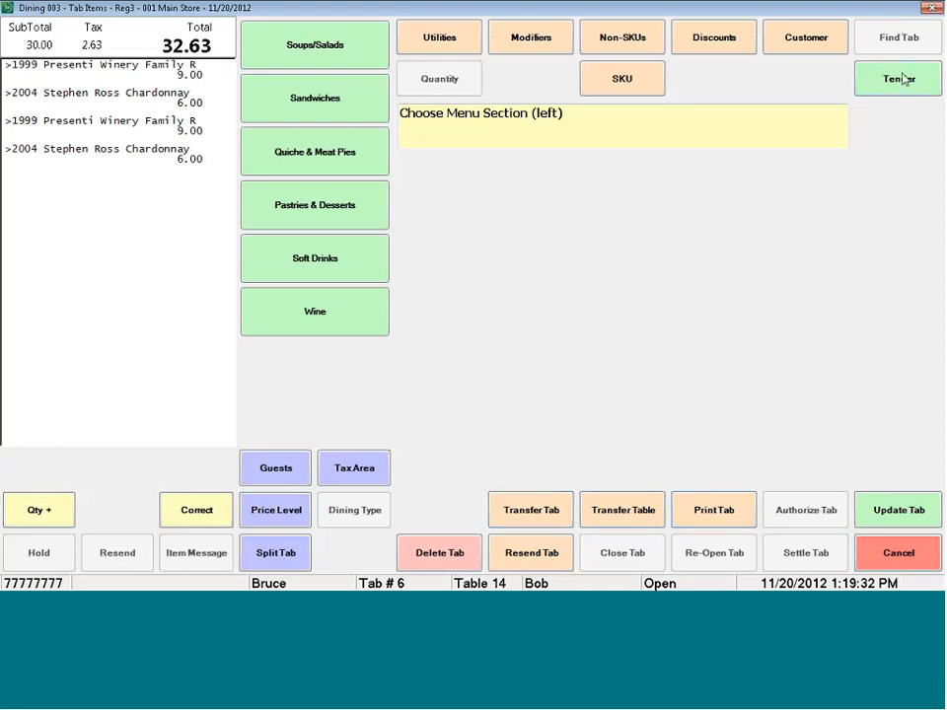
- Start tendering Bob's tab and record a $20 cash payment
left_click(898, 78)
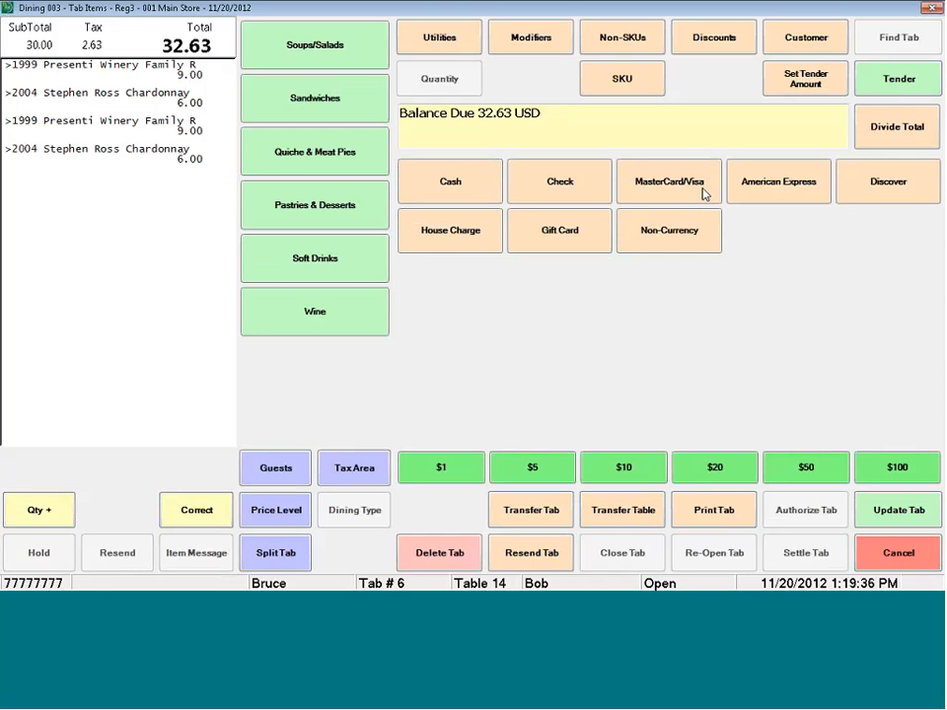
mouse_move(713, 468)
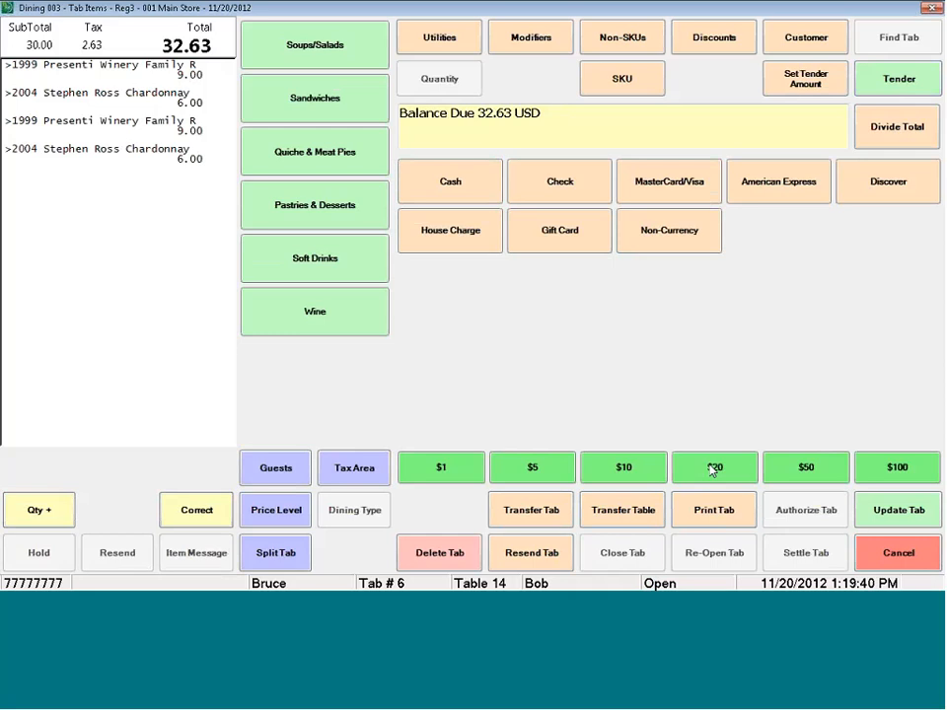
left_click(714, 467)
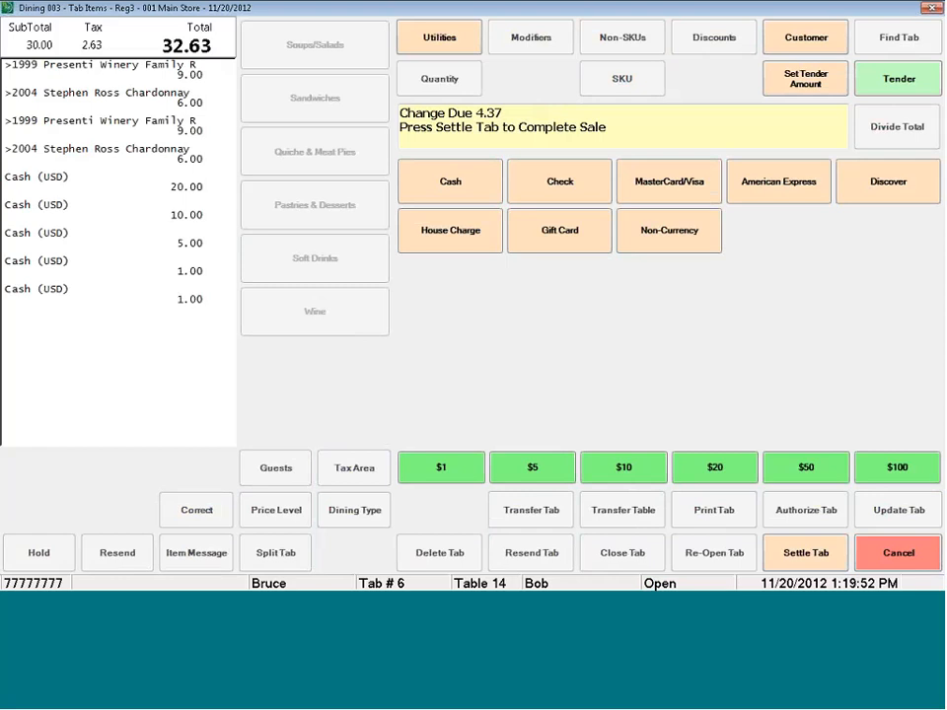
mouse_move(697, 188)
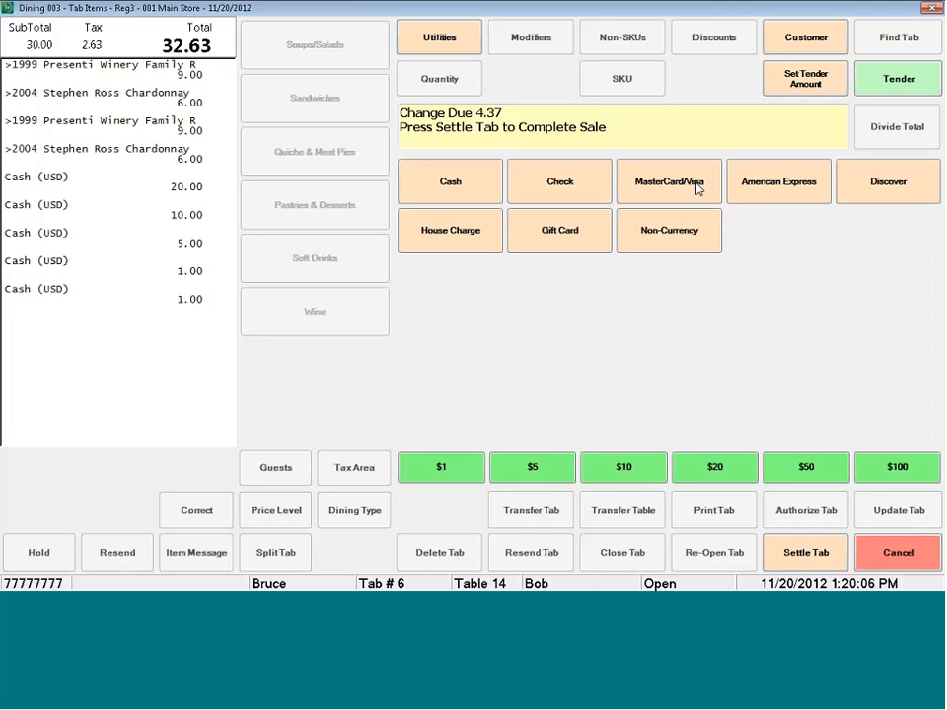
mouse_move(716, 212)
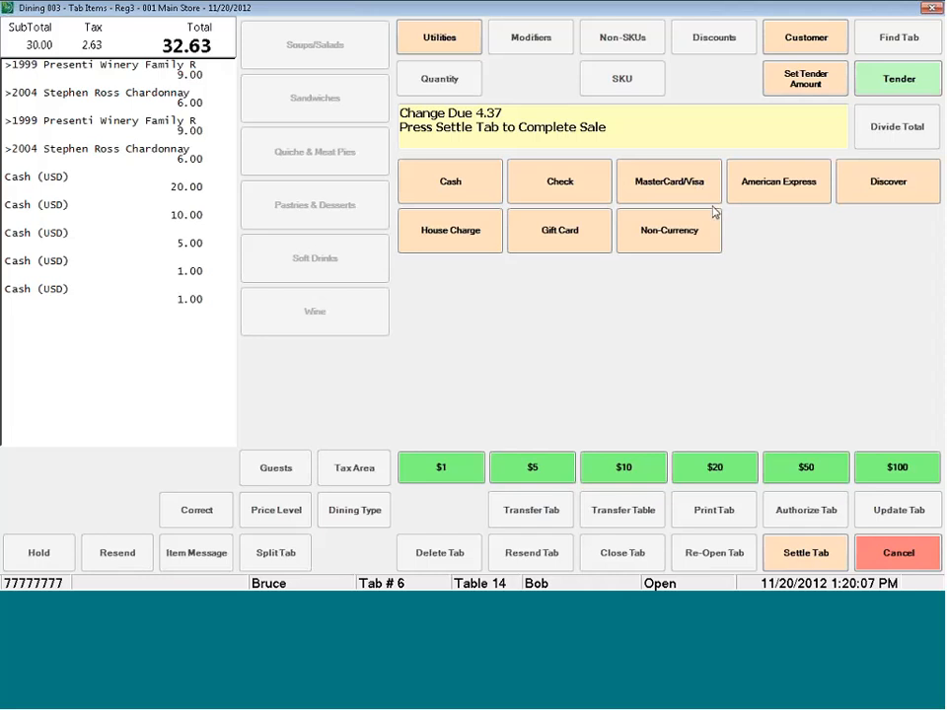
mouse_move(789, 454)
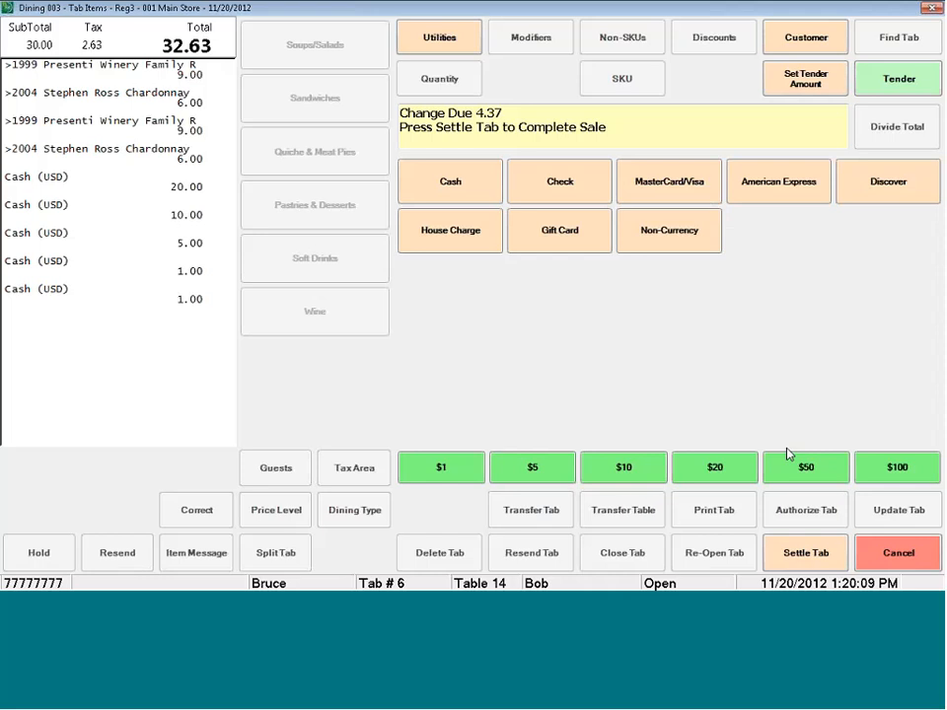
mouse_move(584, 448)
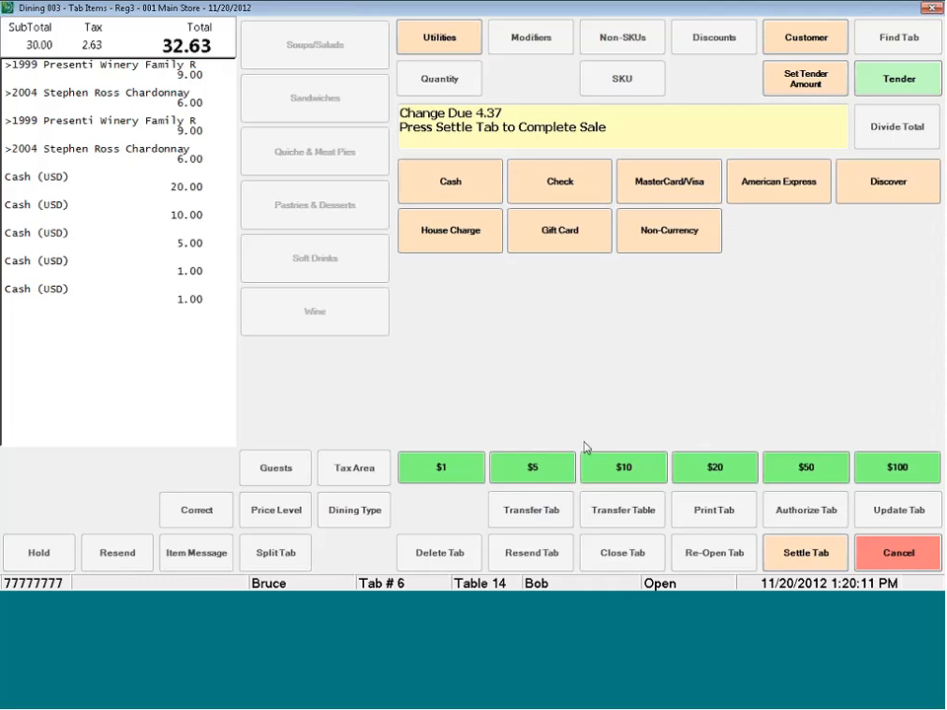